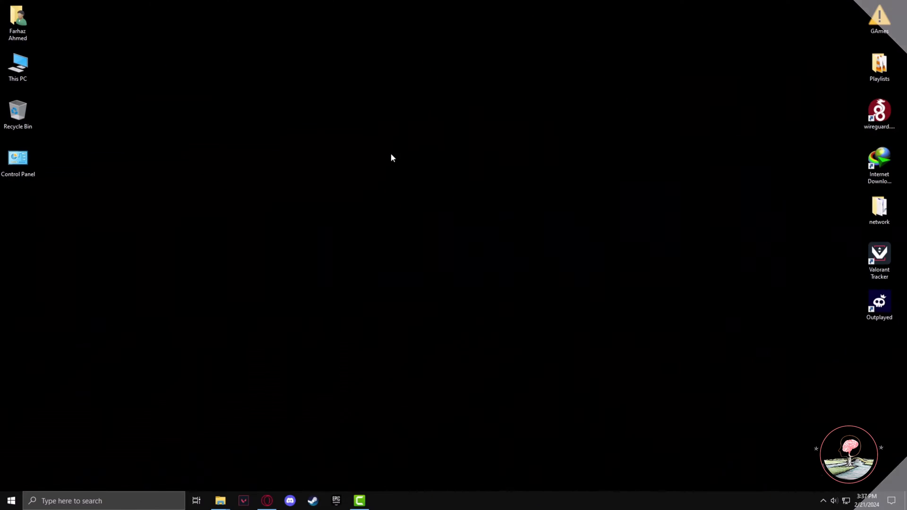
mouse_move(442, 156)
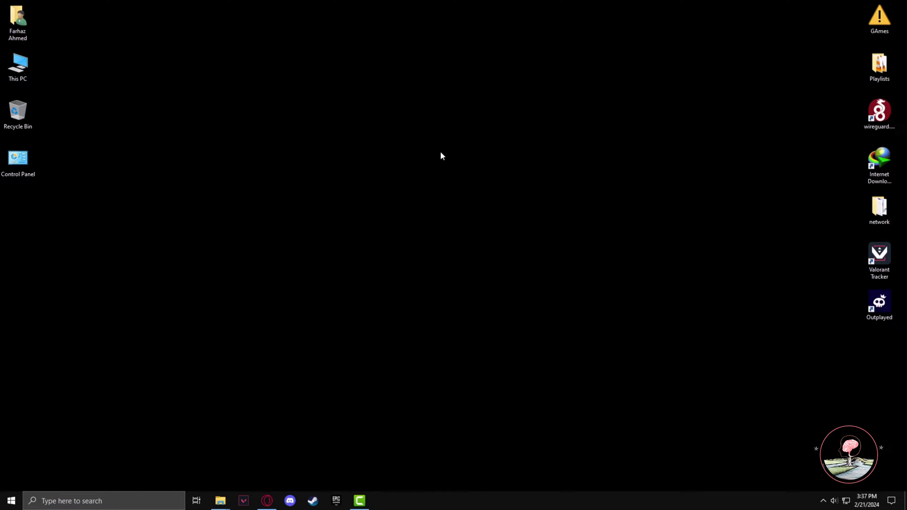
Open Control Panel and go to the Windows Defender Firewall page
click(104, 501)
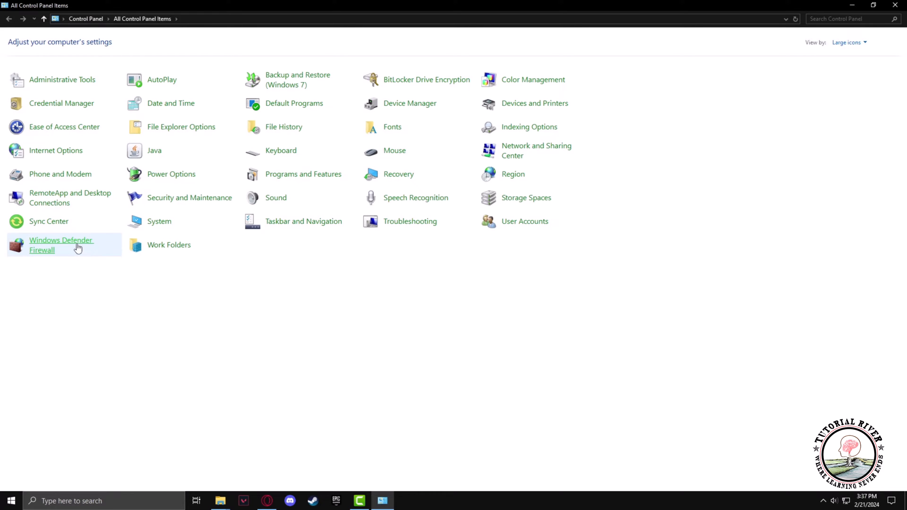
mouse_move(44, 252)
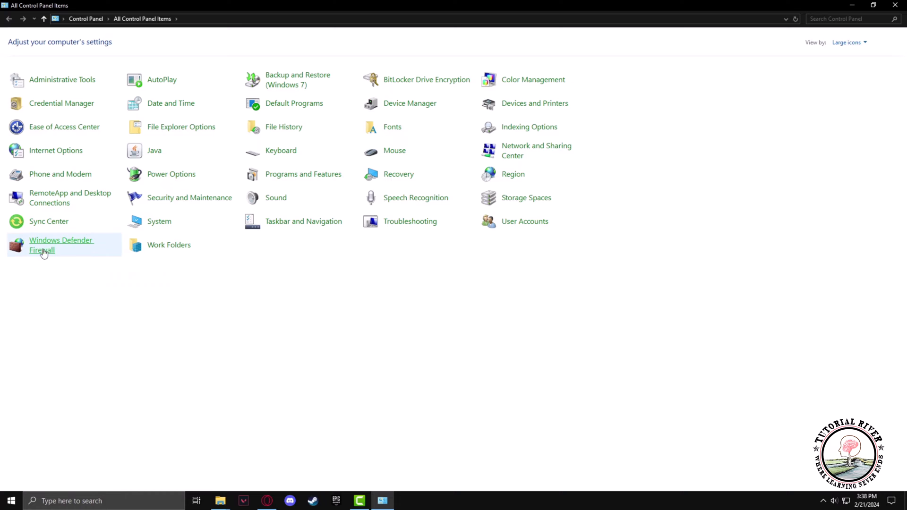
click(61, 245)
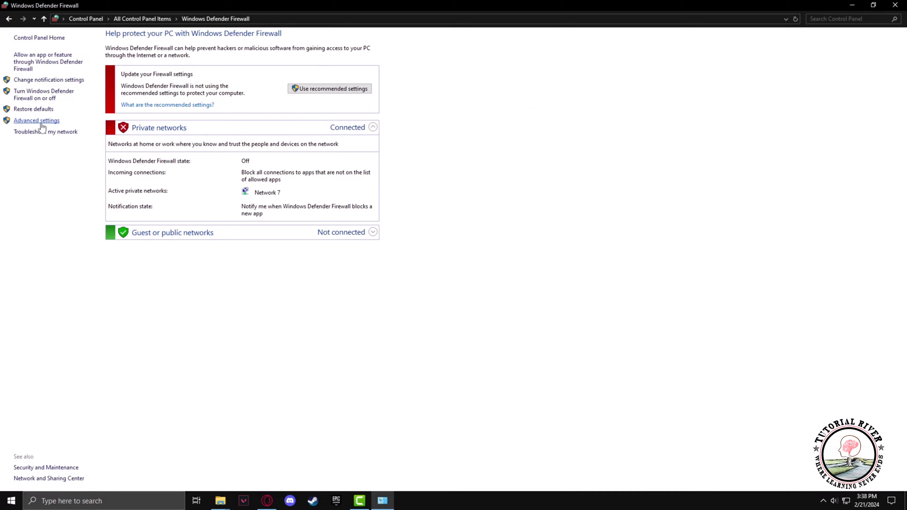
Open Advanced settings, show Inbound Rules, and scroll down to the Riot Client entries
click(36, 121)
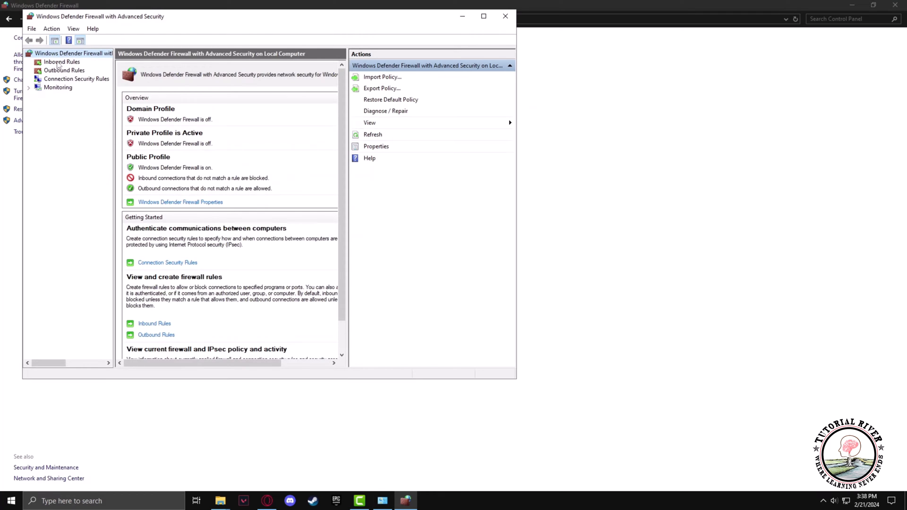
click(62, 62)
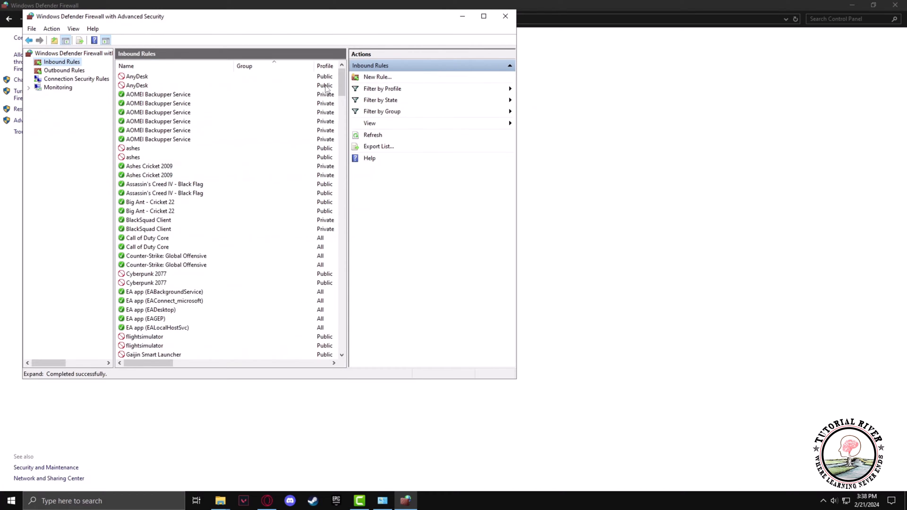
scroll(down, 3)
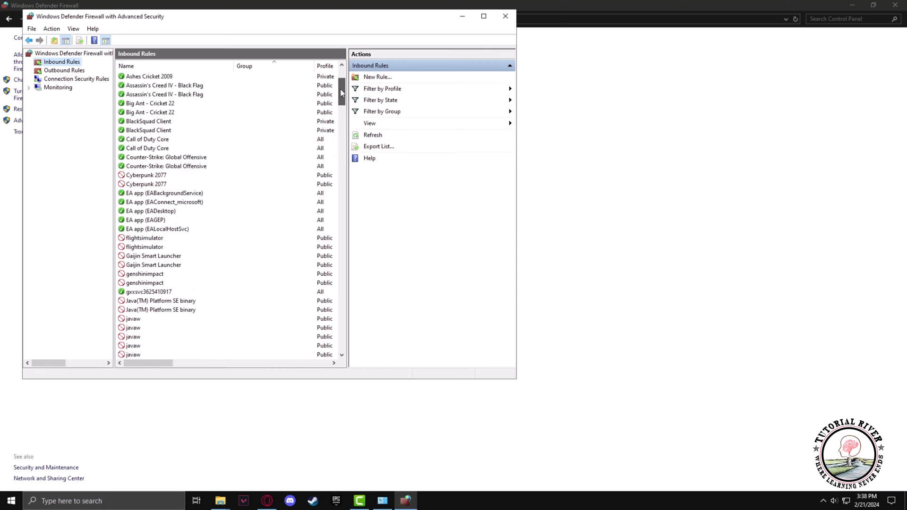
scroll(down, 3)
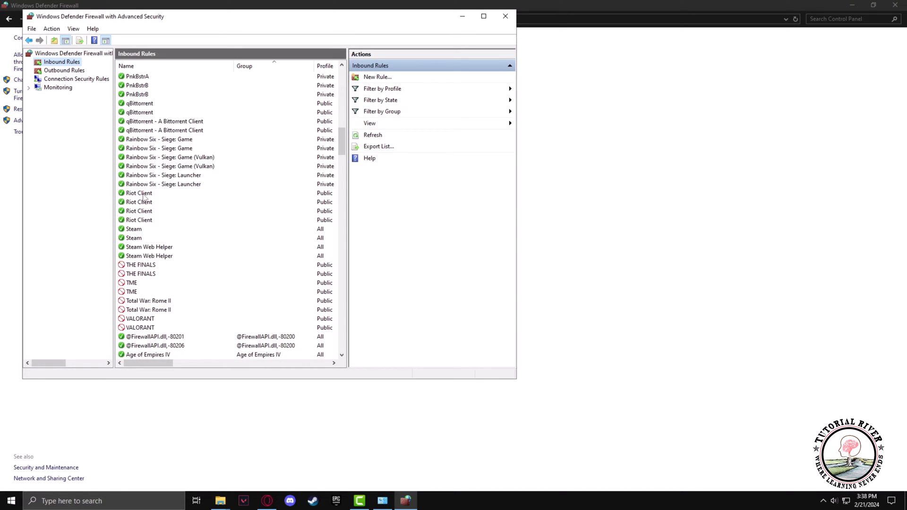
right_click(139, 193)
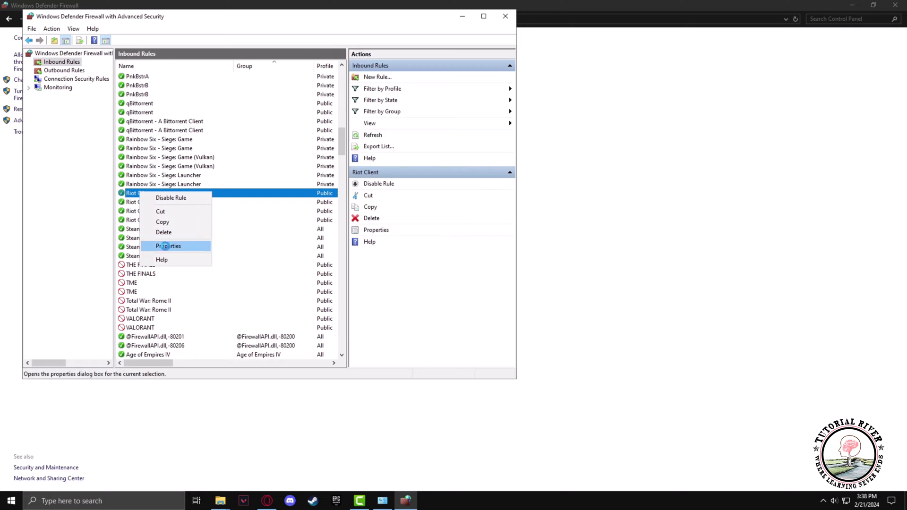
click(168, 245)
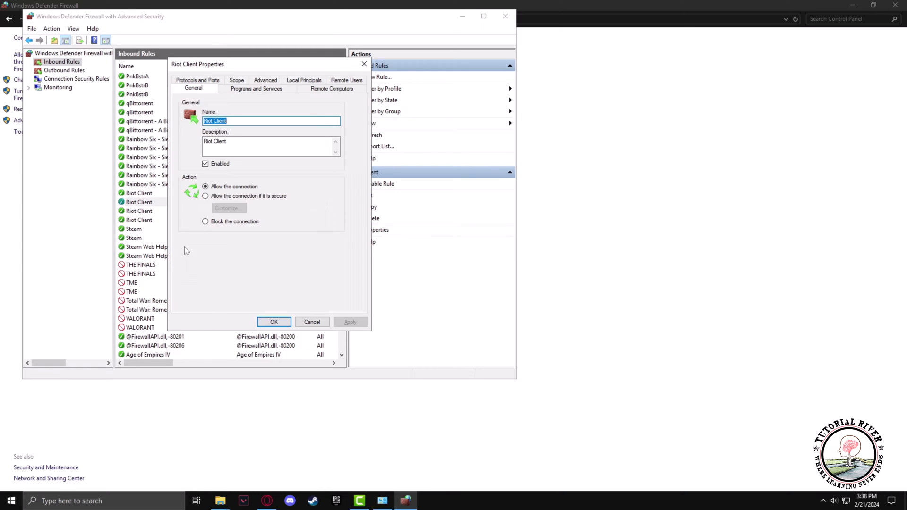
mouse_move(276, 298)
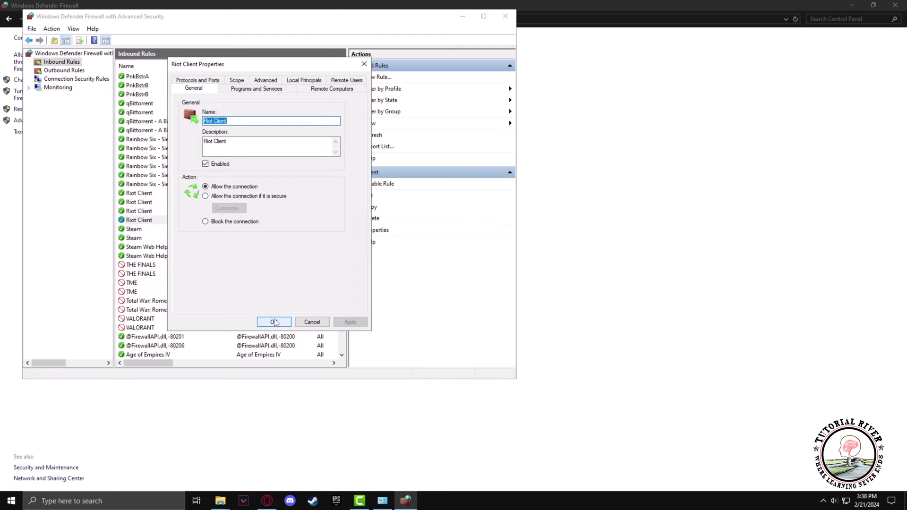
click(273, 321)
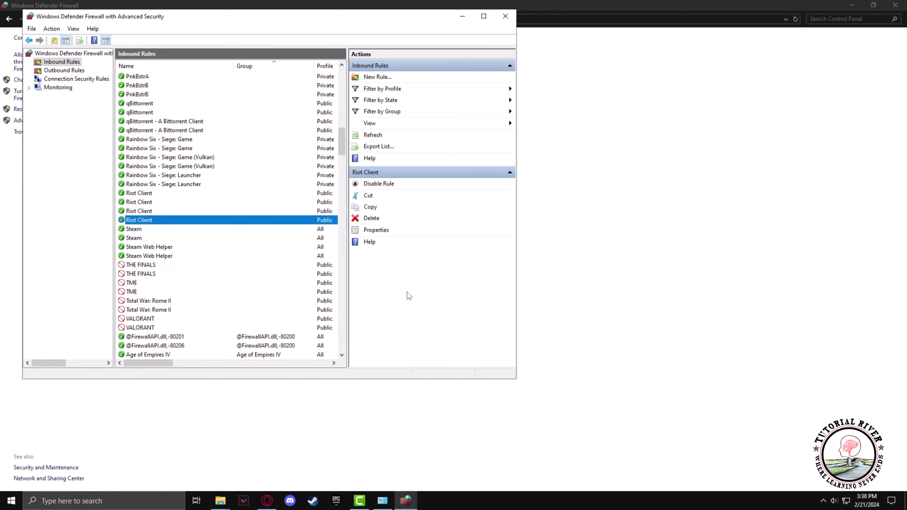